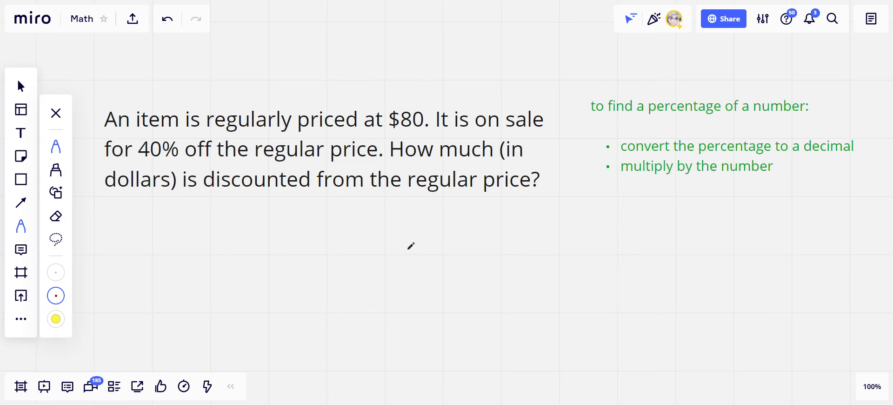
{"action": "mouse_move", "coordinate": [333, 284]}
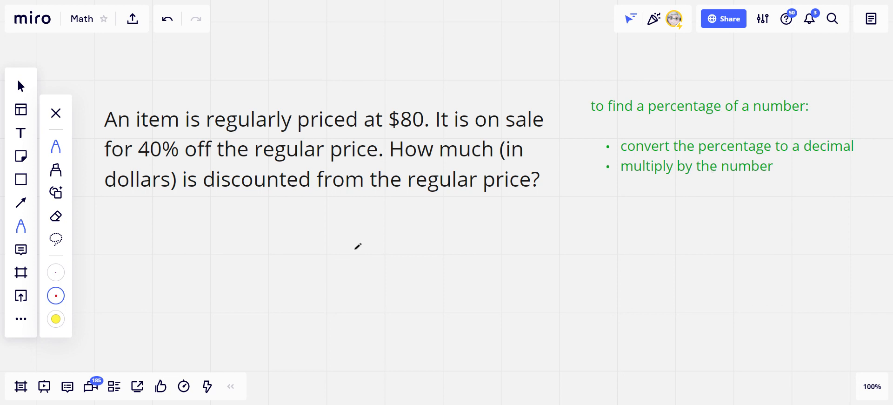
{"action": "mouse_move", "coordinate": [337, 274]}
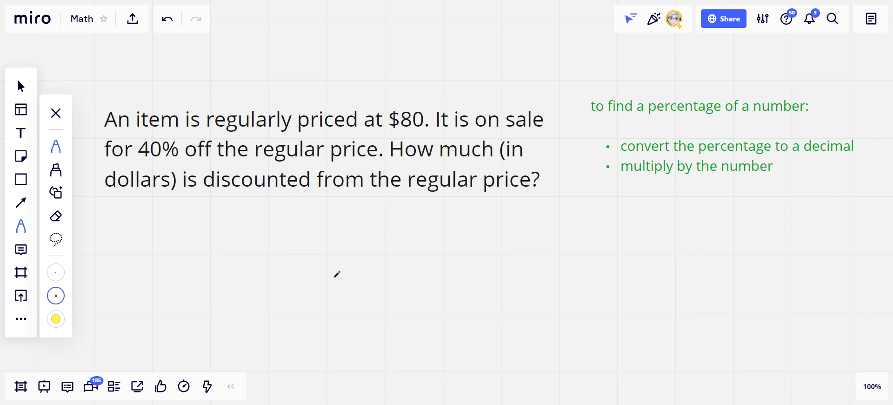
{"action": "mouse_move", "coordinate": [336, 285]}
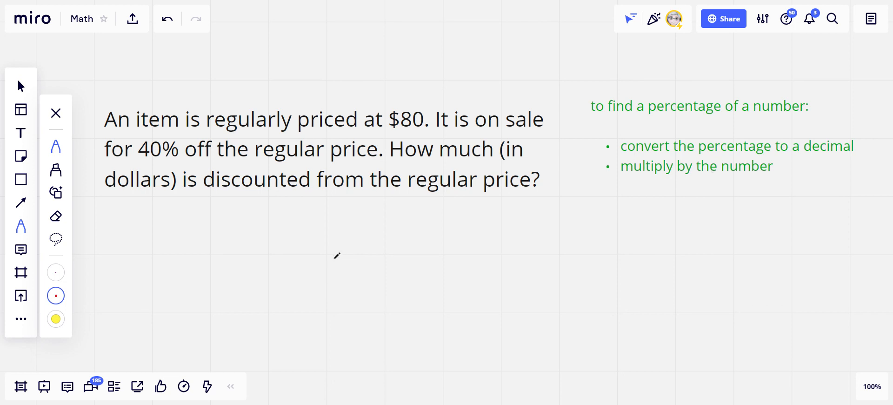
{"action": "mouse_move", "coordinate": [366, 249]}
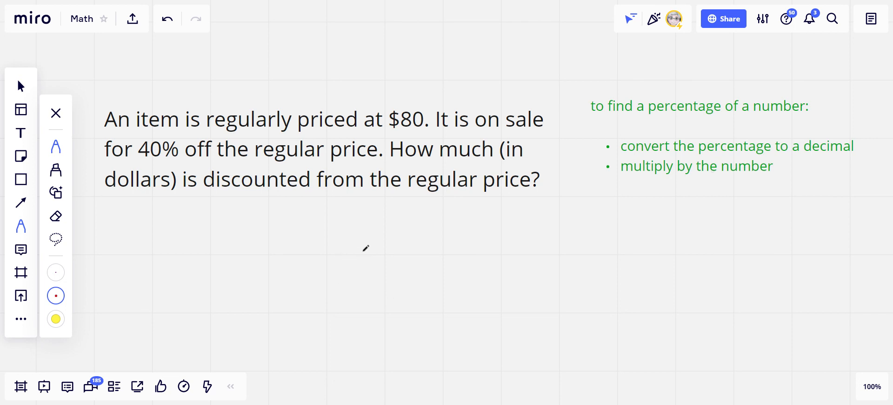
{"action": "mouse_move", "coordinate": [278, 263]}
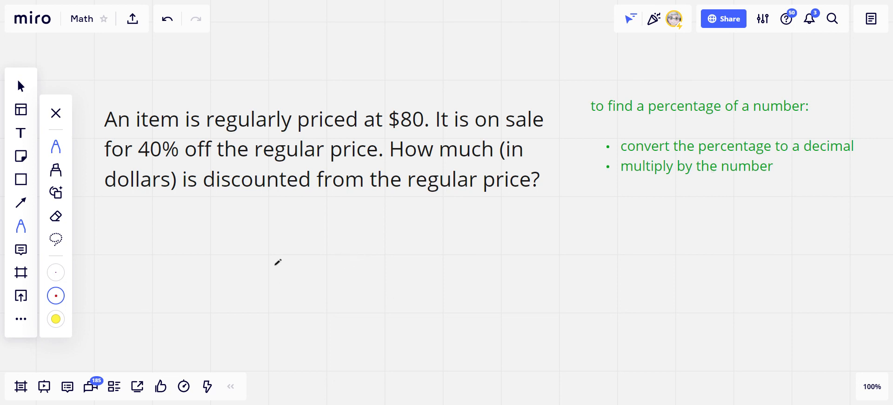
{"action": "mouse_move", "coordinate": [425, 137]}
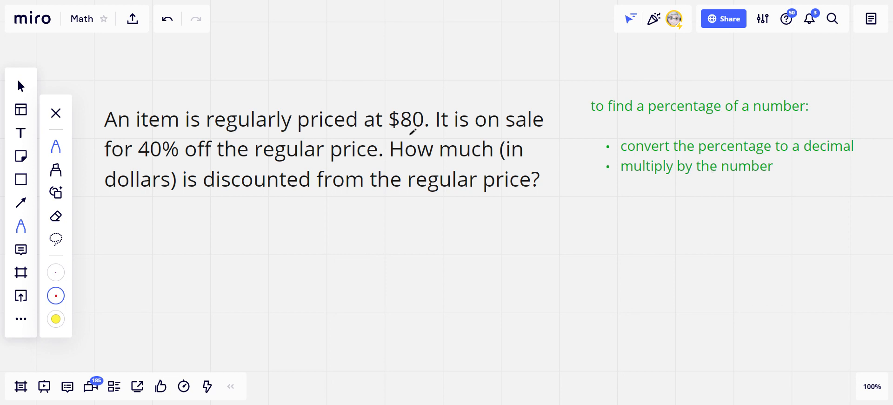
Step: Underline the $80 regular price in red
{"action": "left_click_drag", "start_coordinate": [392, 131], "coordinate": [432, 132]}
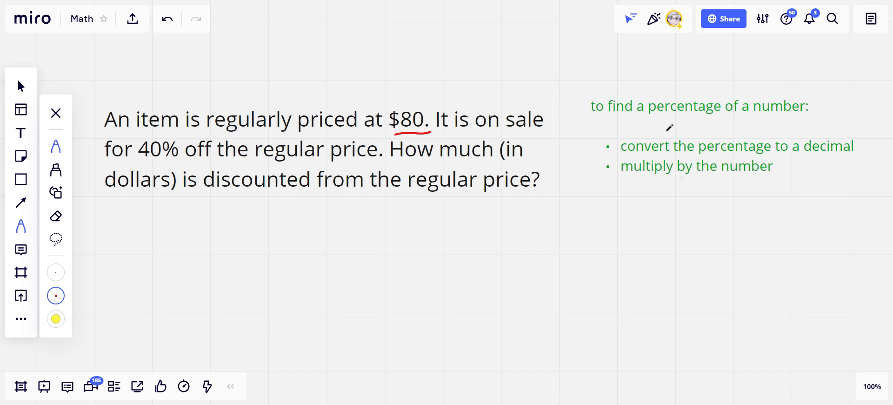
{"action": "mouse_move", "coordinate": [702, 187]}
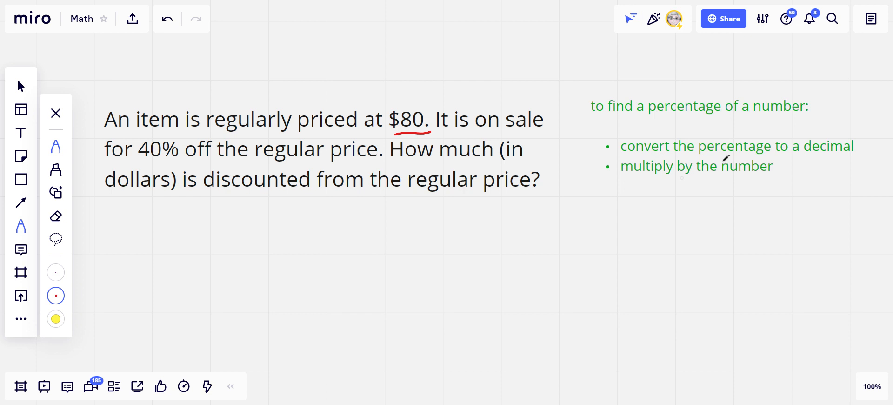
{"action": "mouse_move", "coordinate": [702, 166]}
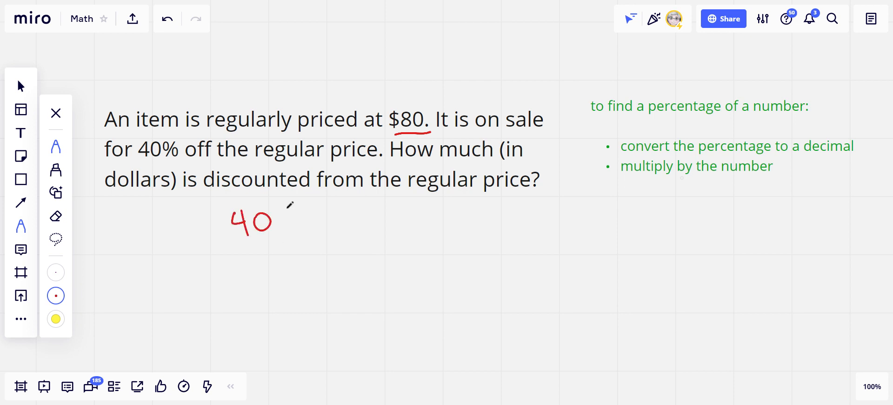
Step: Write 40% of $80 in red, rewrite it as 0.4 × 80, and column-multiply to get 32.0
{"action": "left_click_drag", "start_coordinate": [279, 217], "coordinate": [353, 225]}
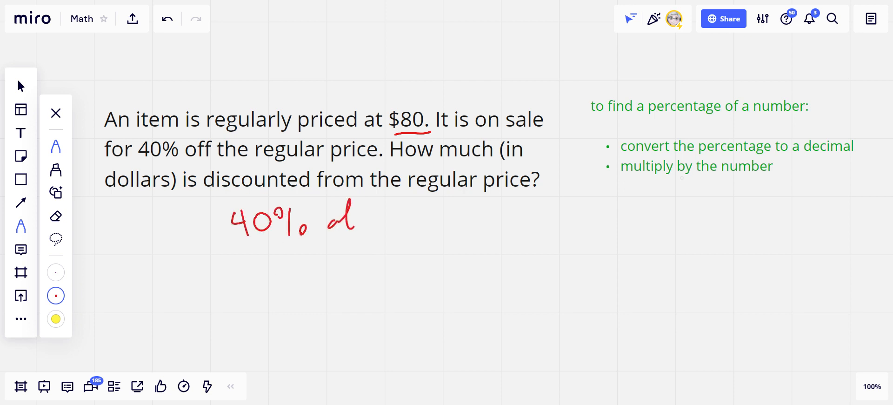
{"action": "left_click_drag", "start_coordinate": [353, 222], "coordinate": [407, 222]}
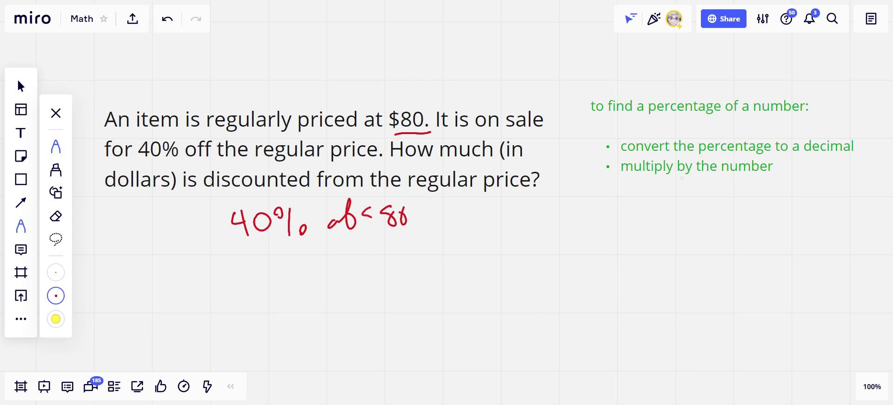
{"action": "left_click_drag", "start_coordinate": [373, 214], "coordinate": [378, 225]}
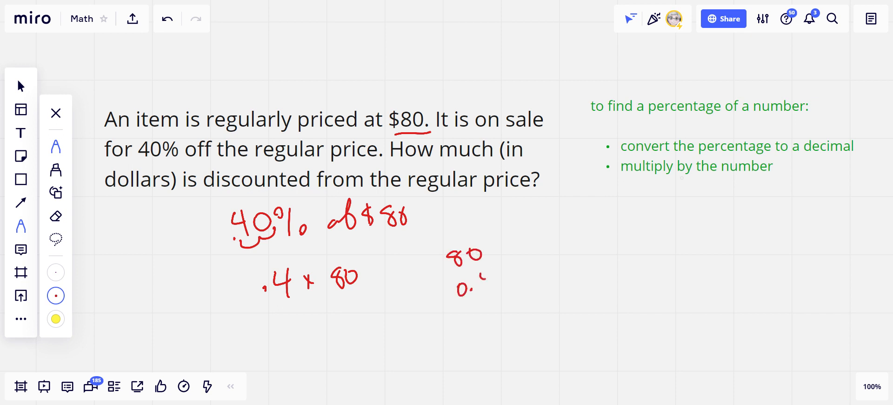
{"action": "left_click_drag", "start_coordinate": [444, 299], "coordinate": [524, 294]}
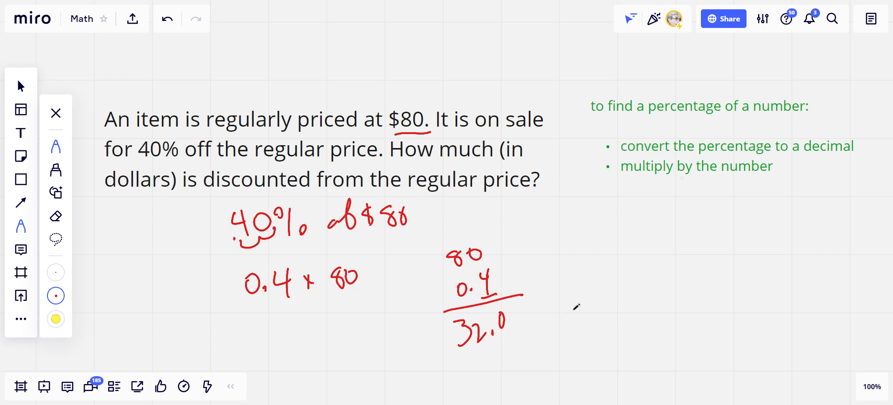
{"action": "left_click_drag", "start_coordinate": [558, 317], "coordinate": [607, 317]}
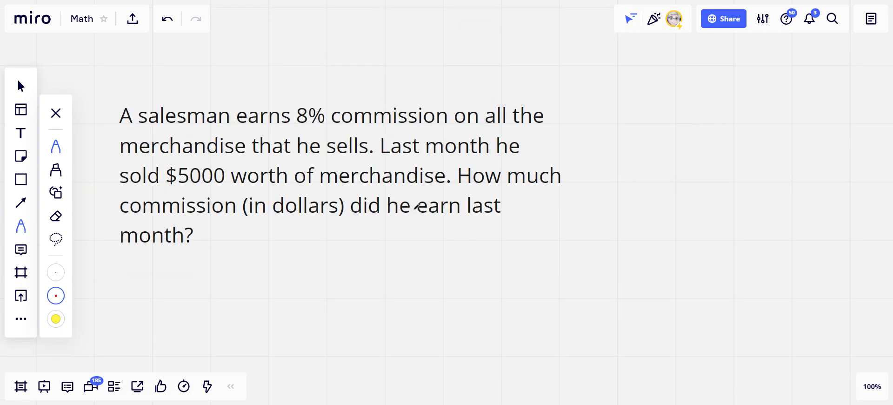
{"action": "mouse_move", "coordinate": [403, 157]}
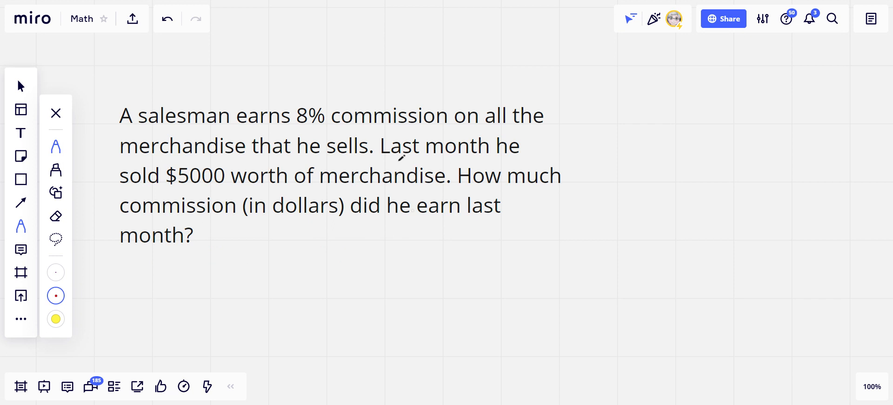
Step: Underline the word 'commission' in red in the salesman problem
{"action": "left_click_drag", "start_coordinate": [339, 130], "coordinate": [442, 126]}
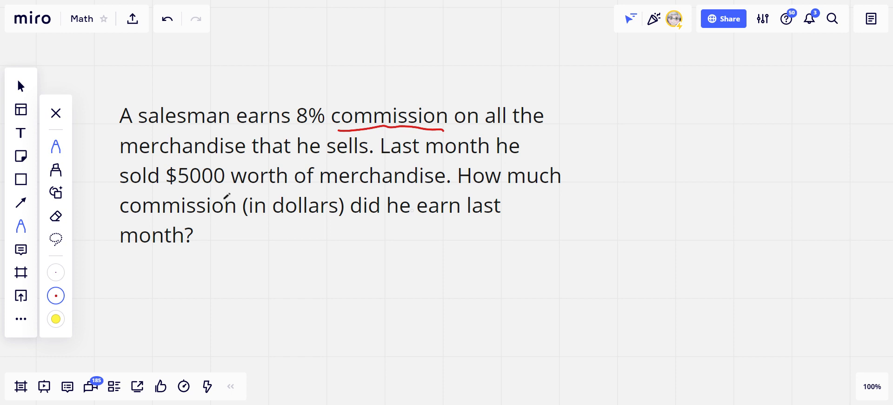
{"action": "mouse_move", "coordinate": [210, 191]}
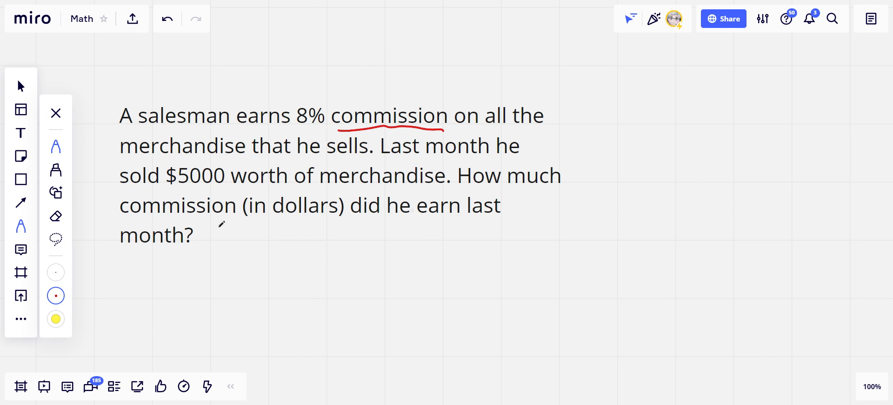
{"action": "mouse_move", "coordinate": [334, 236]}
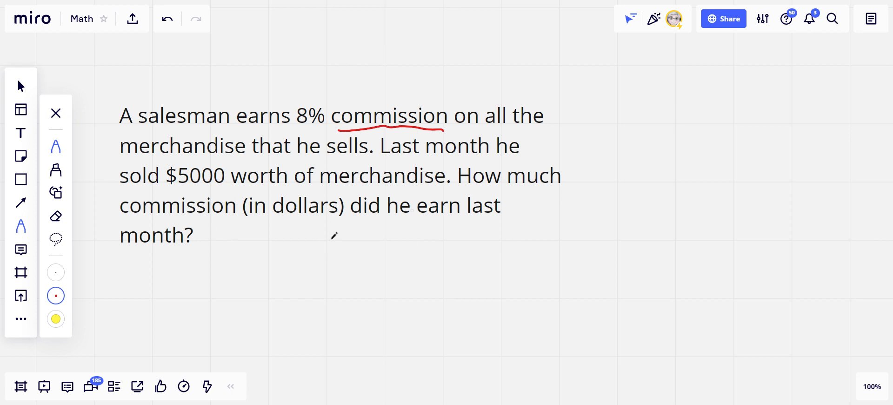
Step: Write 8% of 5000 in red and convert it to 0.08 × 5000
{"action": "left_click_drag", "start_coordinate": [310, 242], "coordinate": [302, 262]}
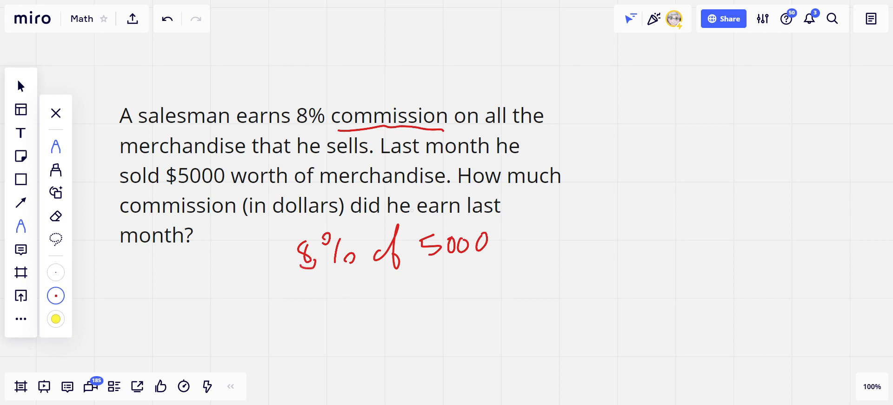
{"action": "left_click_drag", "start_coordinate": [282, 263], "coordinate": [290, 270]}
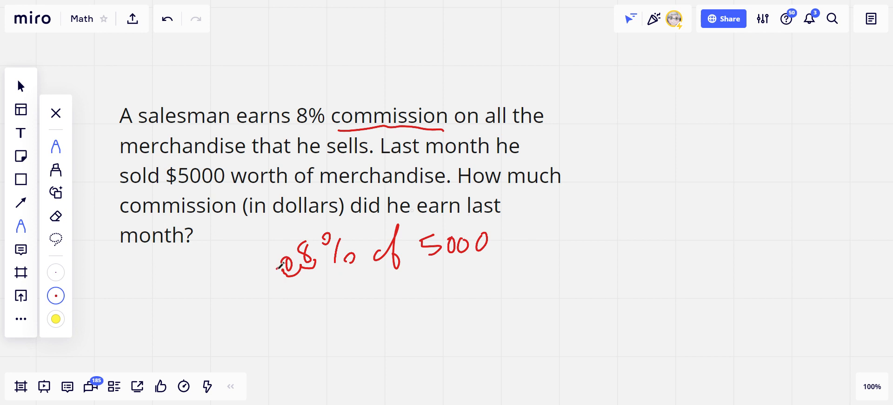
{"action": "left_click_drag", "start_coordinate": [288, 308], "coordinate": [341, 322]}
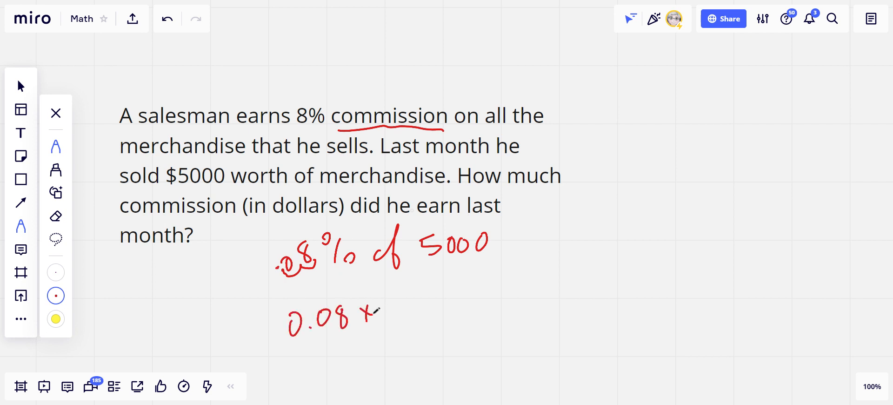
{"action": "left_click_drag", "start_coordinate": [387, 310], "coordinate": [436, 308]}
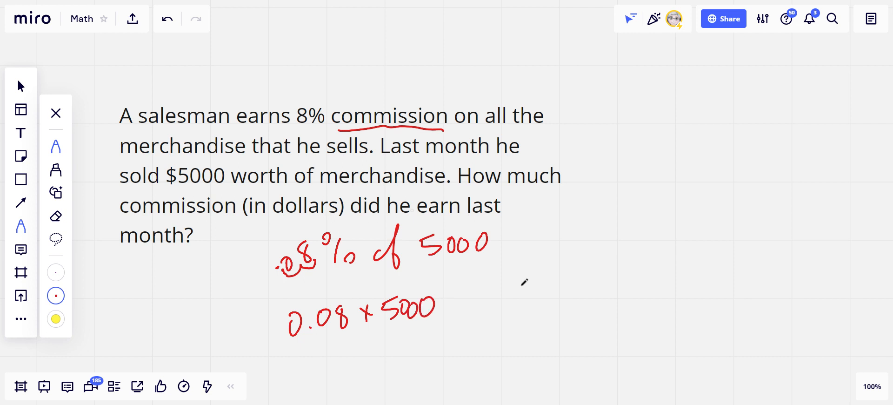
{"action": "left_click_drag", "start_coordinate": [499, 268], "coordinate": [569, 285]}
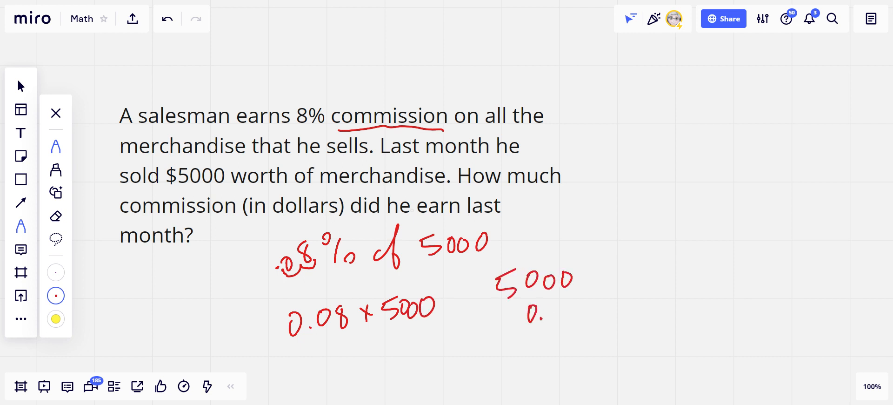
Step: Multiply 5000 by 0.08 in columns to get 400.00, and write $400
{"action": "left_click_drag", "start_coordinate": [536, 317], "coordinate": [598, 331]}
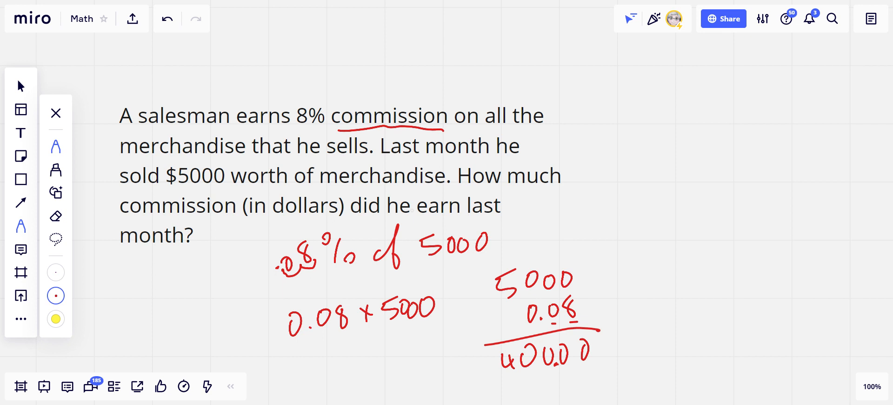
{"action": "left_click_drag", "start_coordinate": [632, 319], "coordinate": [706, 330]}
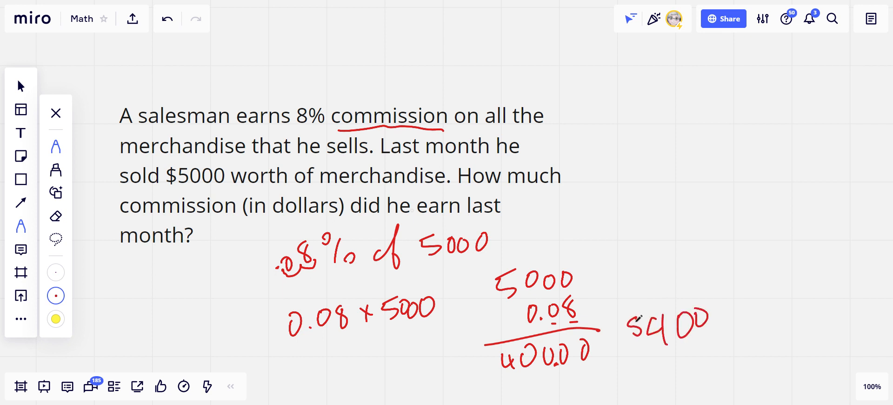
{"action": "left_click_drag", "start_coordinate": [626, 296], "coordinate": [718, 359]}
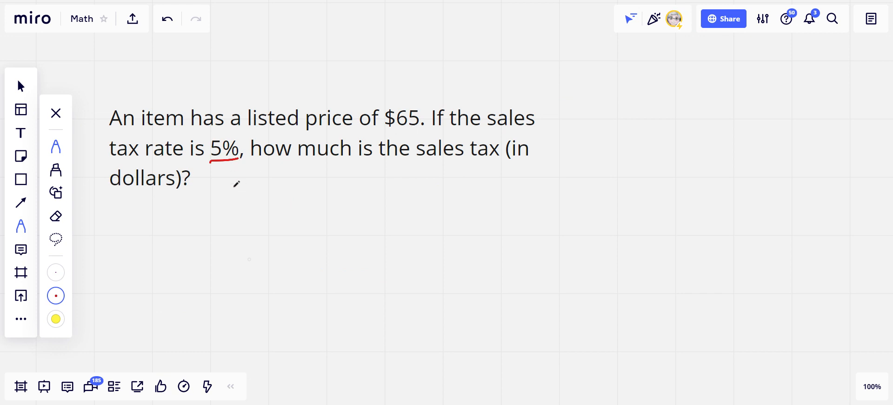
{"action": "mouse_move", "coordinate": [239, 193]}
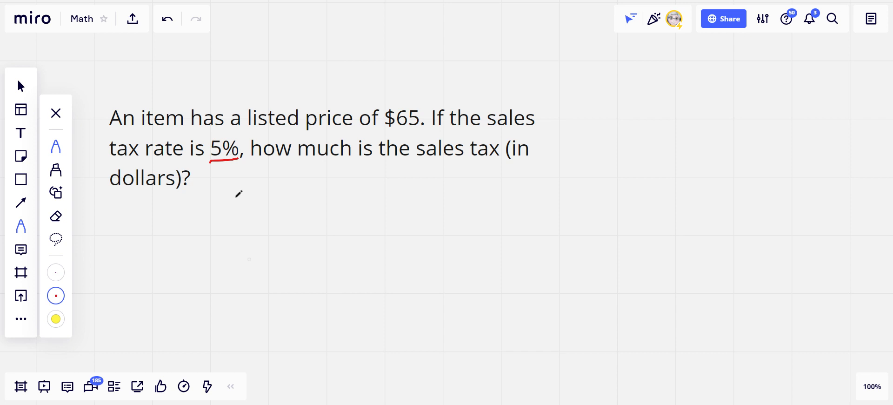
{"action": "mouse_move", "coordinate": [284, 214]}
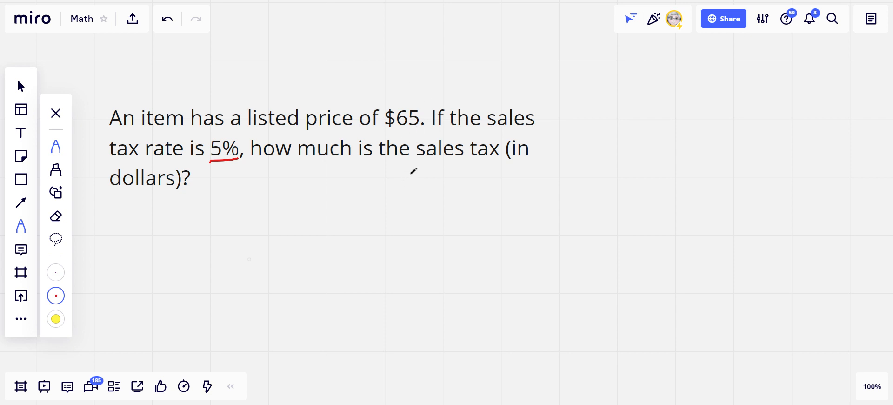
{"action": "mouse_move", "coordinate": [233, 202]}
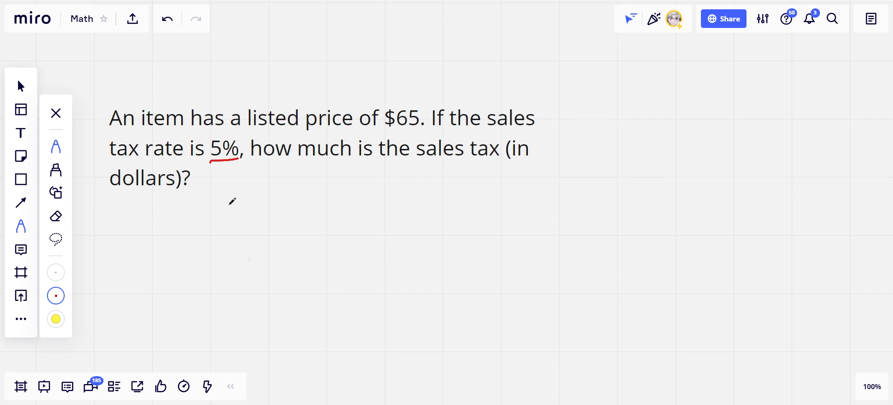
{"action": "mouse_move", "coordinate": [395, 211]}
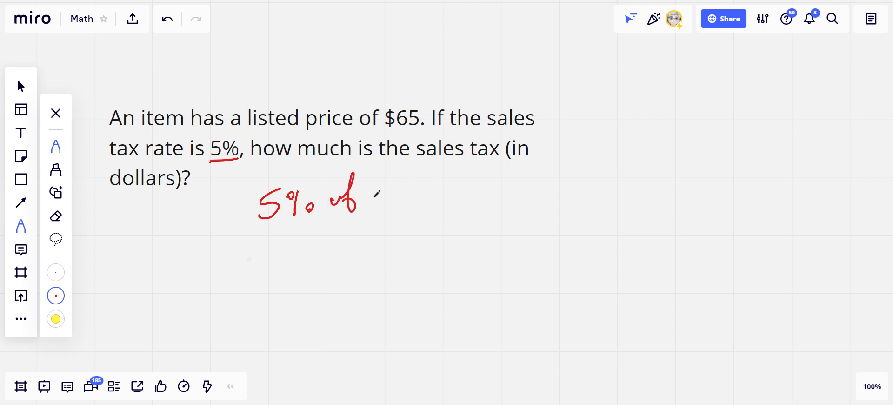
Step: Write 5% of 65 and mark the decimal shift with a leading 0
{"action": "left_click_drag", "start_coordinate": [373, 183], "coordinate": [405, 205]}
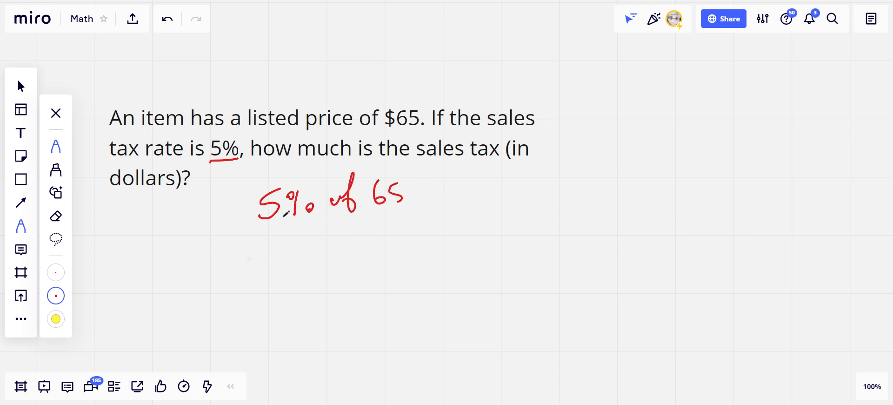
{"action": "left_click_drag", "start_coordinate": [248, 228], "coordinate": [279, 220]}
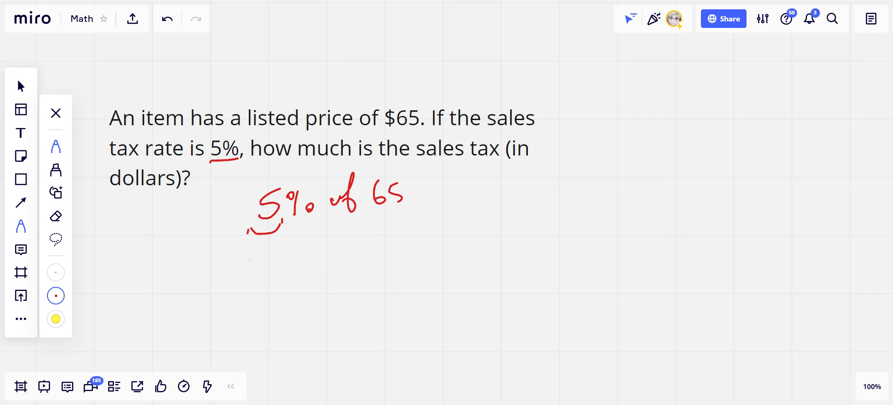
{"action": "left_click_drag", "start_coordinate": [225, 205], "coordinate": [239, 228]}
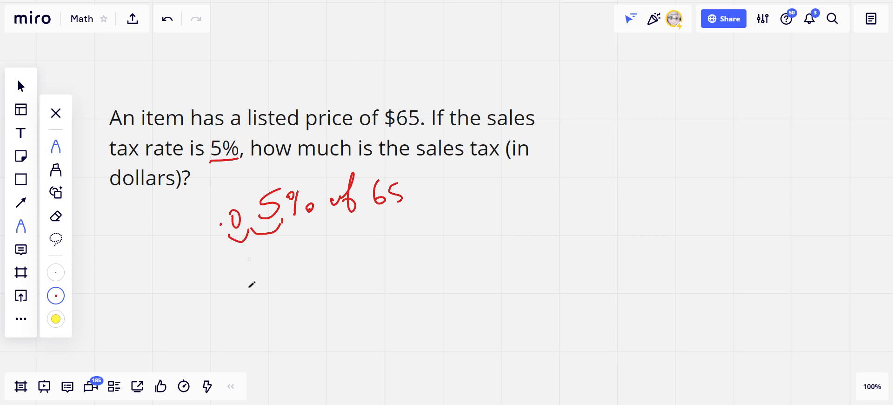
{"action": "left_click_drag", "start_coordinate": [222, 279], "coordinate": [294, 279]}
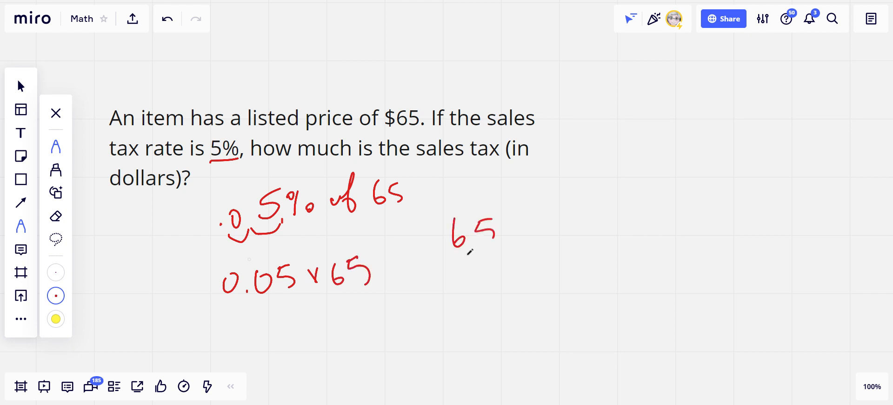
Step: Write 0.05 × 65 and multiply in columns, giving 325
{"action": "left_click_drag", "start_coordinate": [411, 279], "coordinate": [473, 268]}
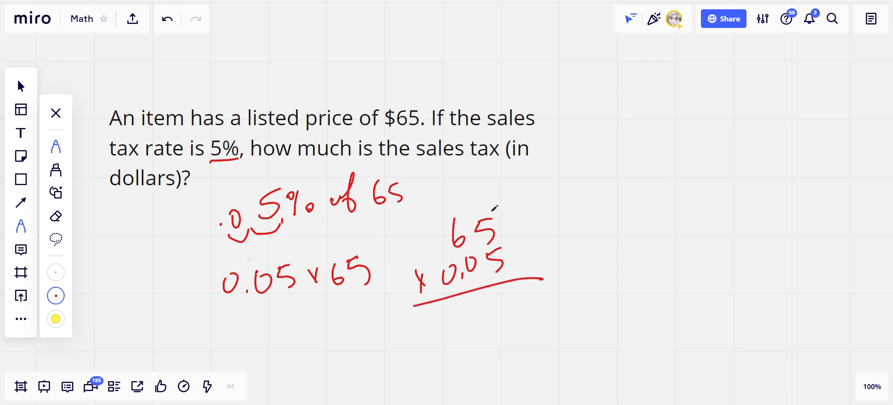
{"action": "left_click_drag", "start_coordinate": [501, 294], "coordinate": [519, 316]}
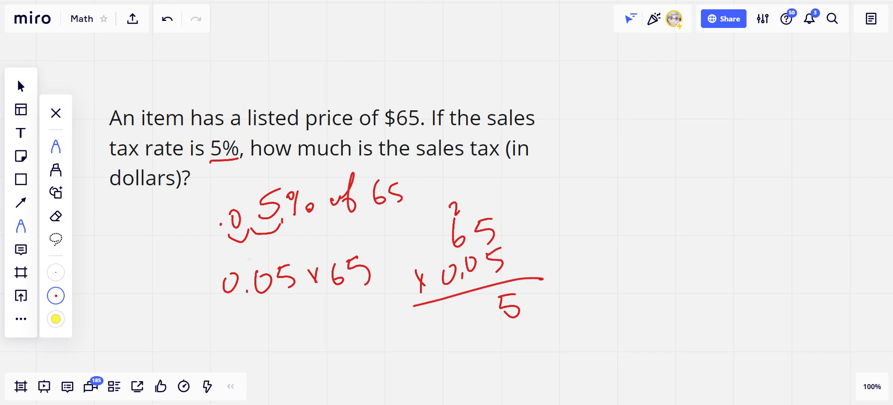
{"action": "left_click_drag", "start_coordinate": [456, 308], "coordinate": [518, 316]}
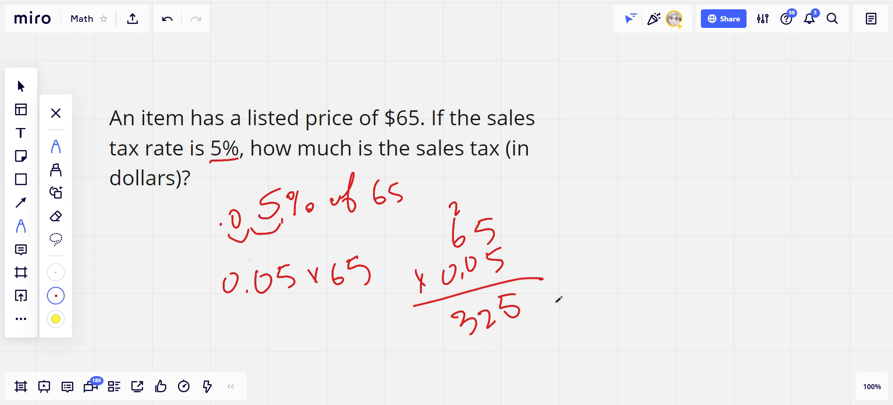